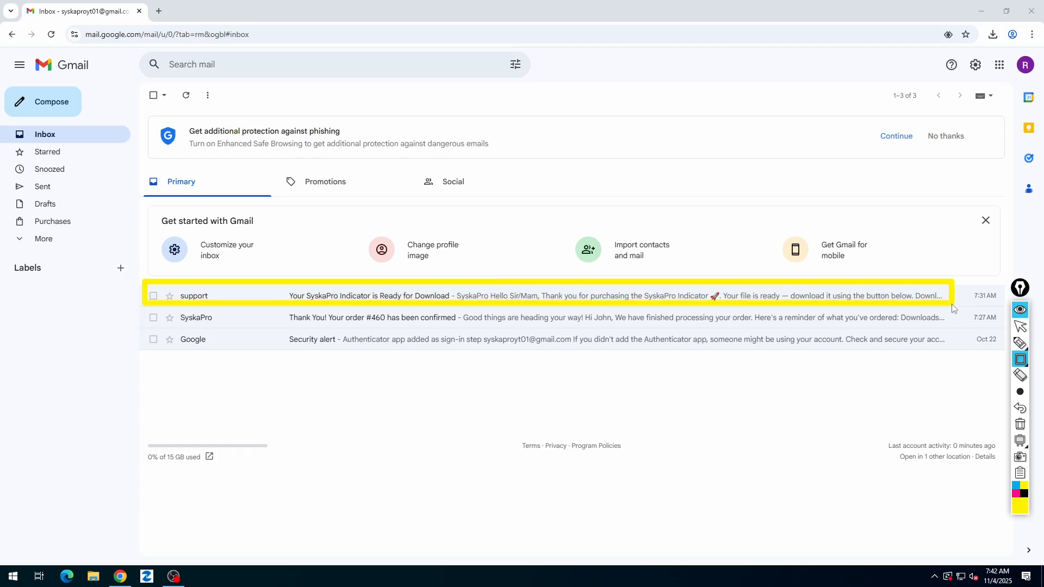
mouse_move(146, 313)
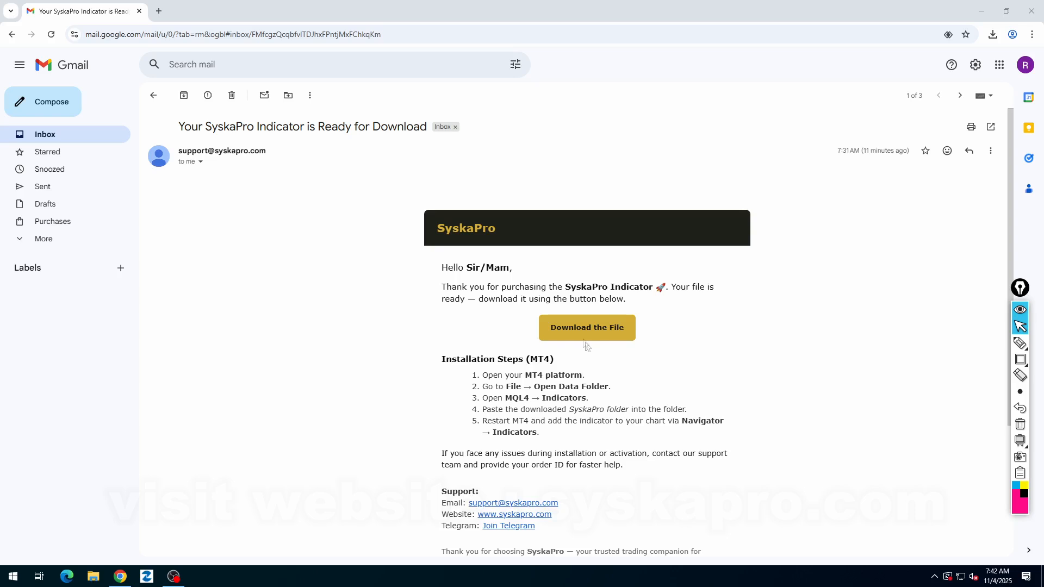
Step: Follow the SyskaPro email's 'Download the File' link to the SyskaPro.zip transfer page
click(587, 326)
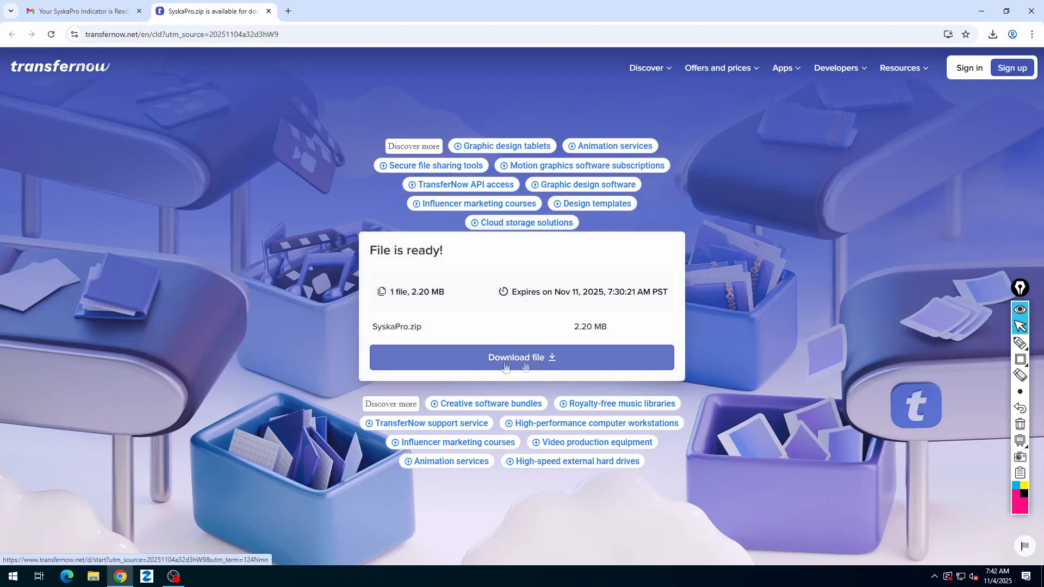
Step: Start the SyskaPro.zip download on TransferNow and dismiss the covering advertisement
click(522, 358)
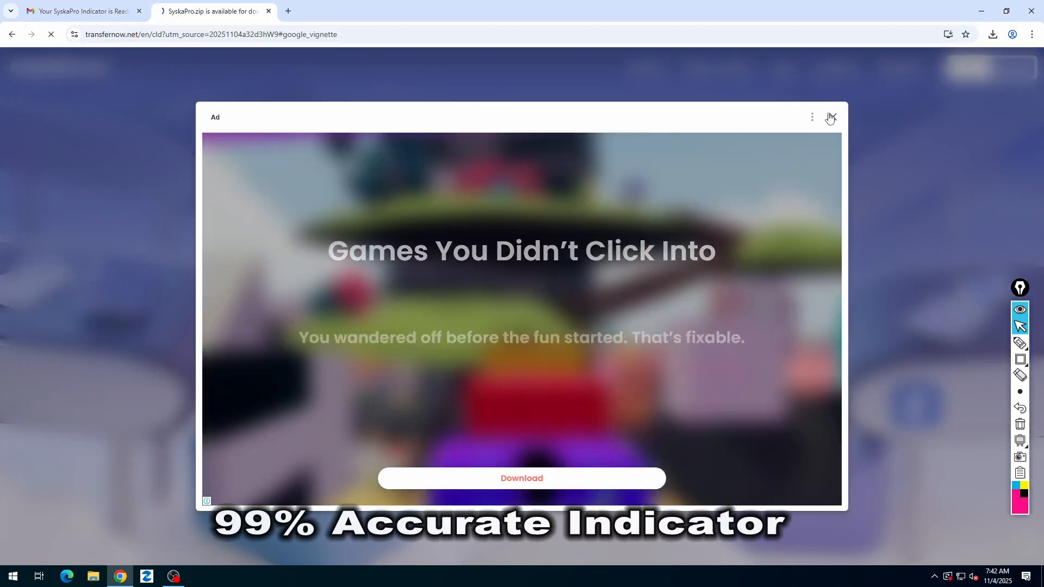
click(830, 117)
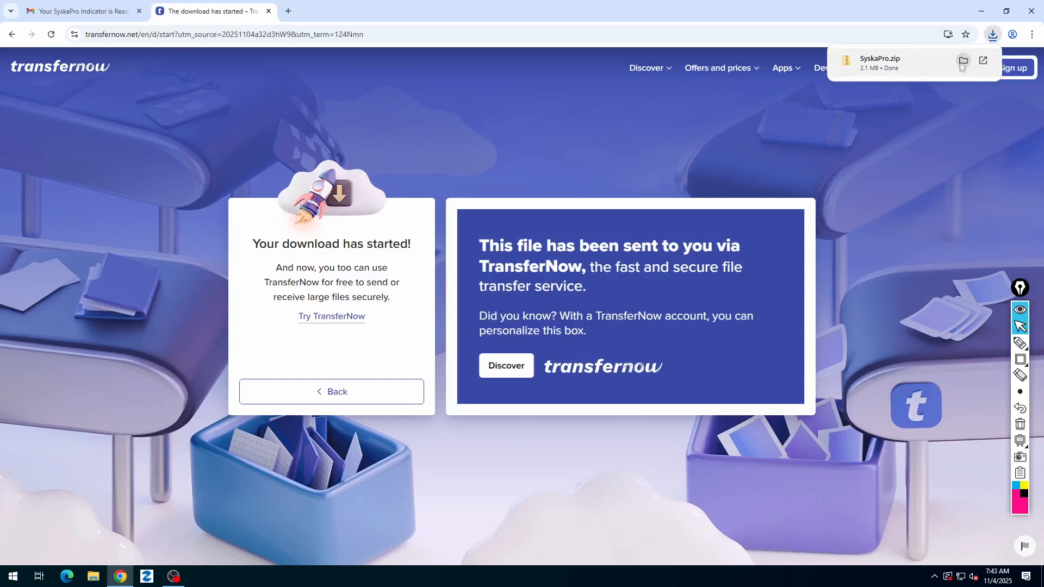
Step: Extract SyskaPro.zip into a SyskaPro folder and maximize the extracted folder window
click(963, 62)
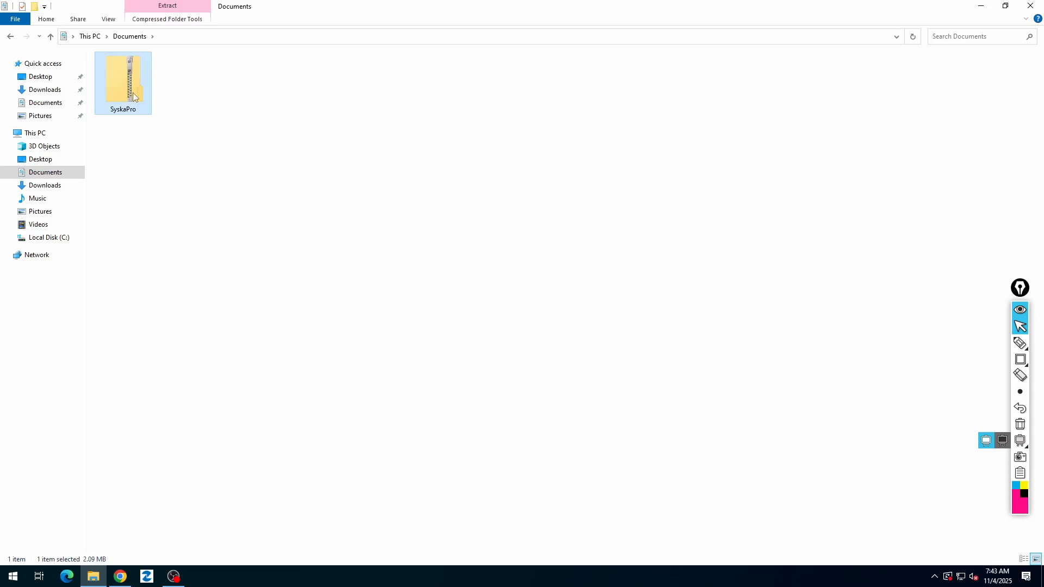
right_click(133, 97)
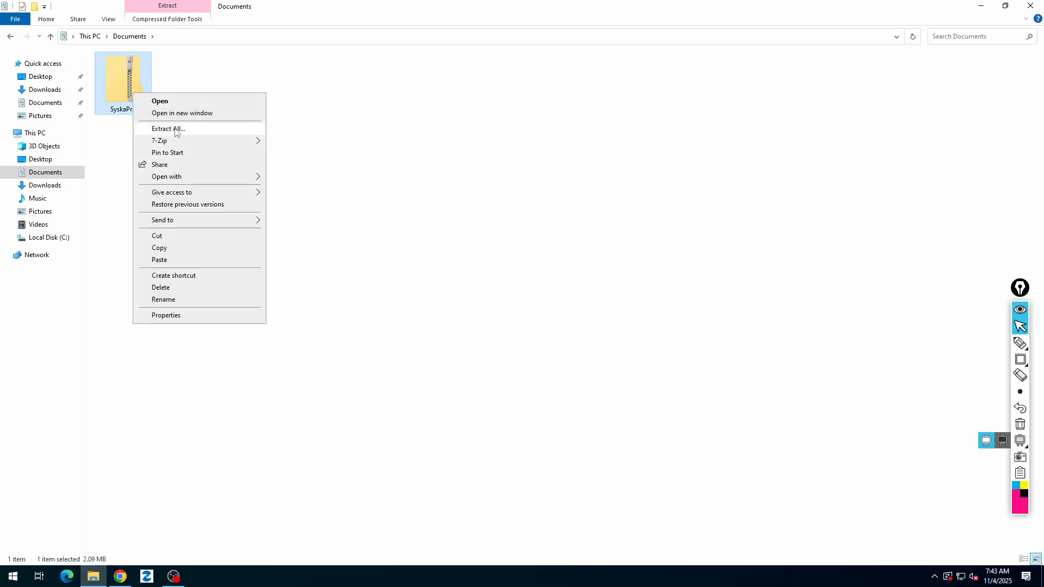
click(169, 129)
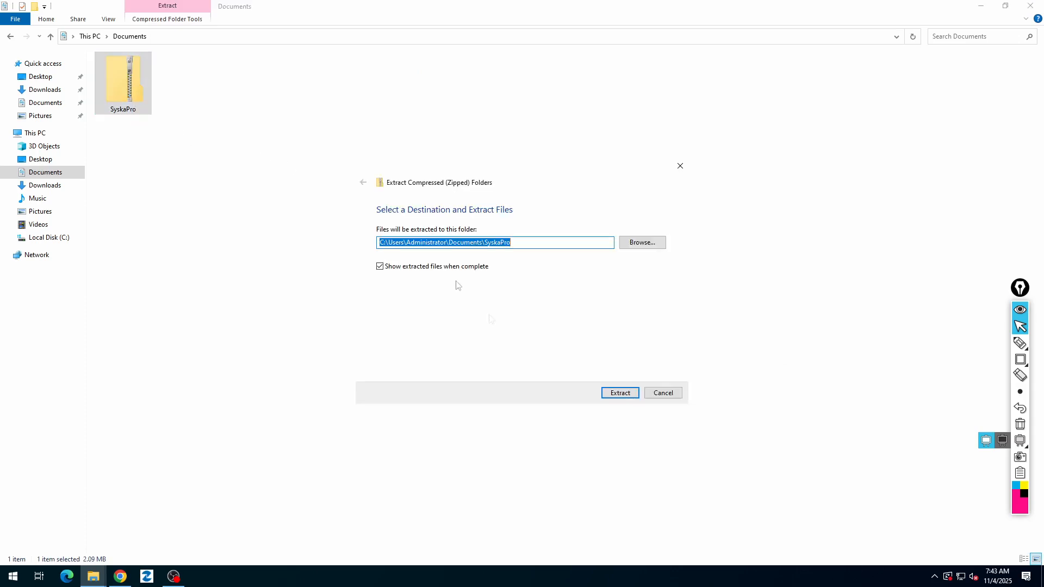
click(618, 392)
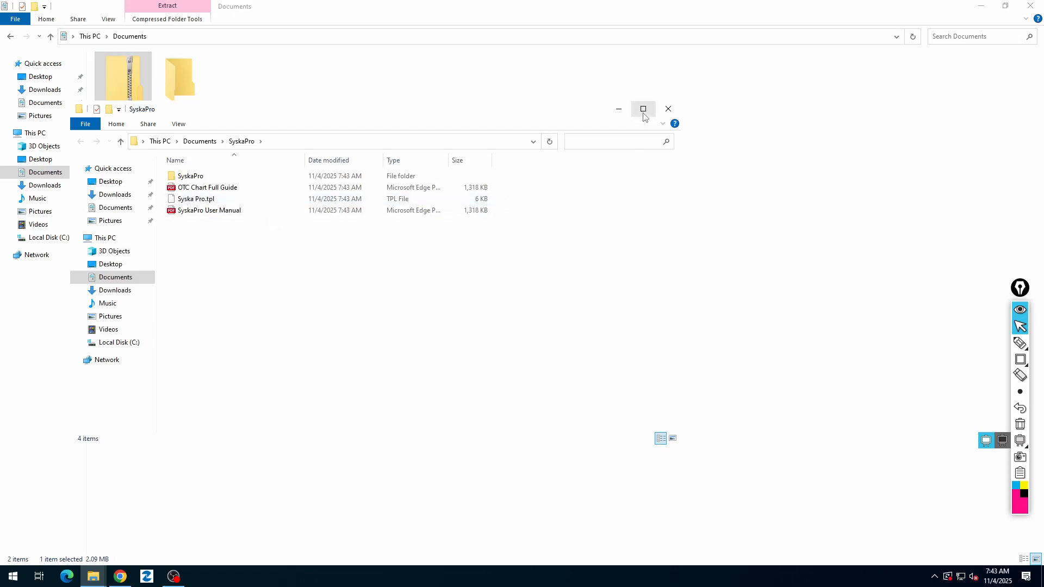
click(643, 109)
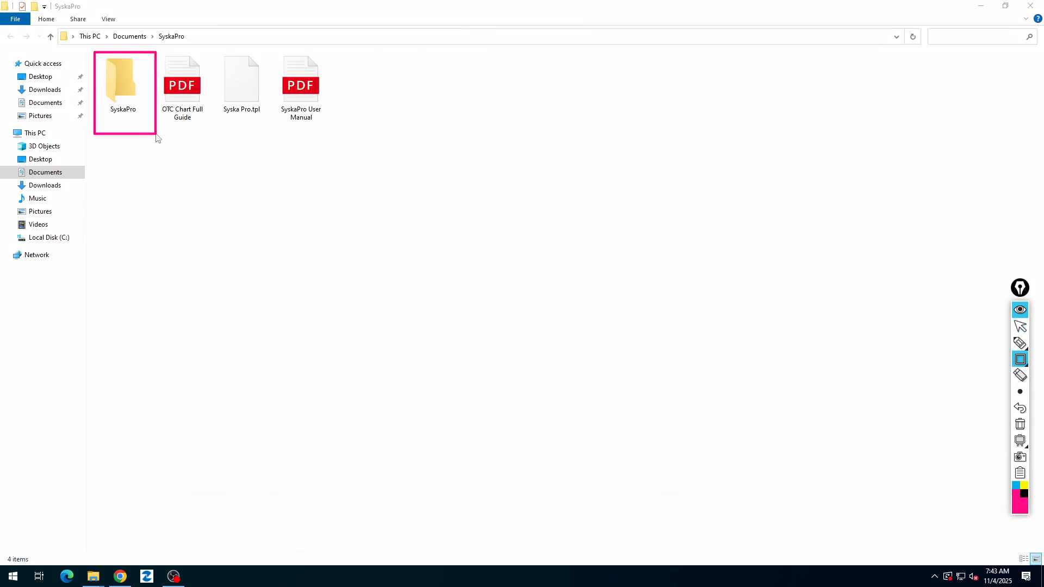
Step: Use MetaTrader 4's File > Open Data Folder to reveal the platform's data folder
click(181, 80)
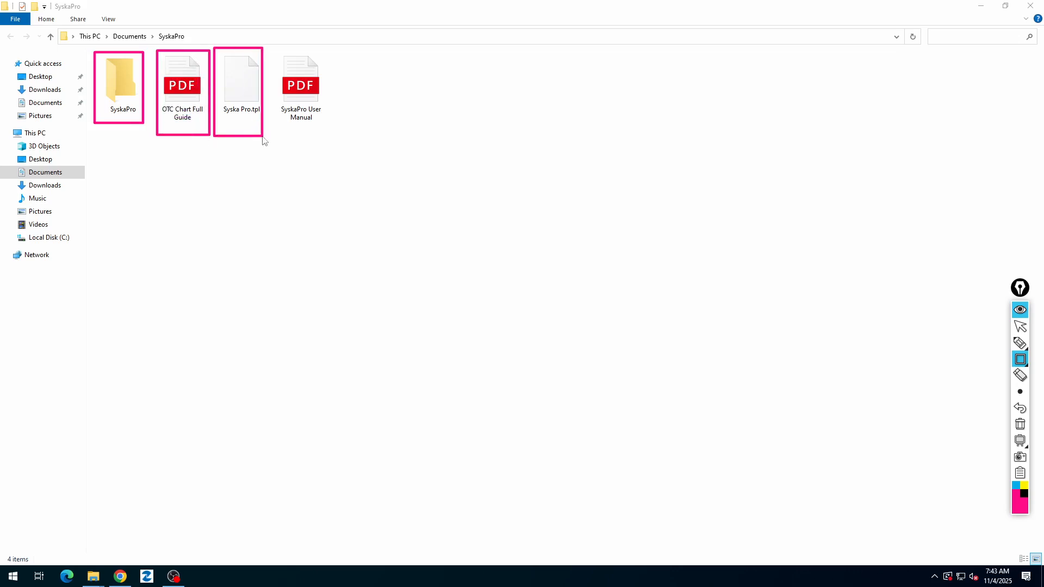
click(301, 93)
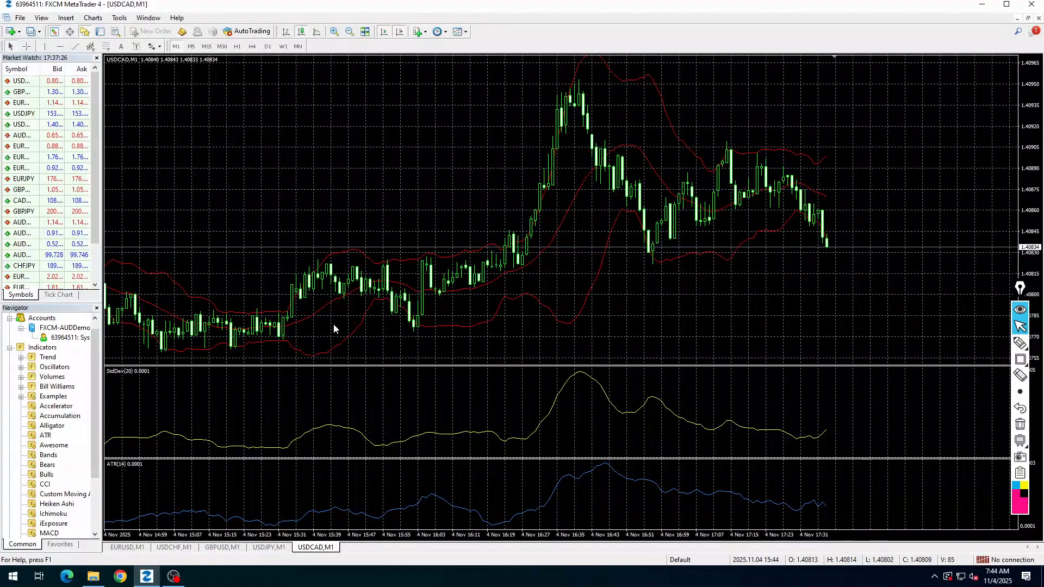
click(20, 18)
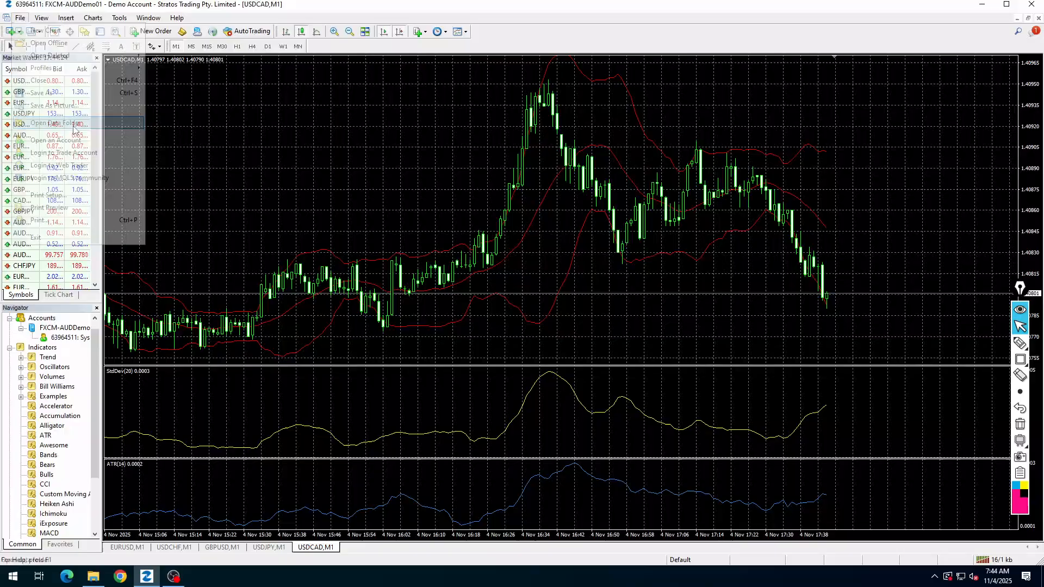
click(62, 124)
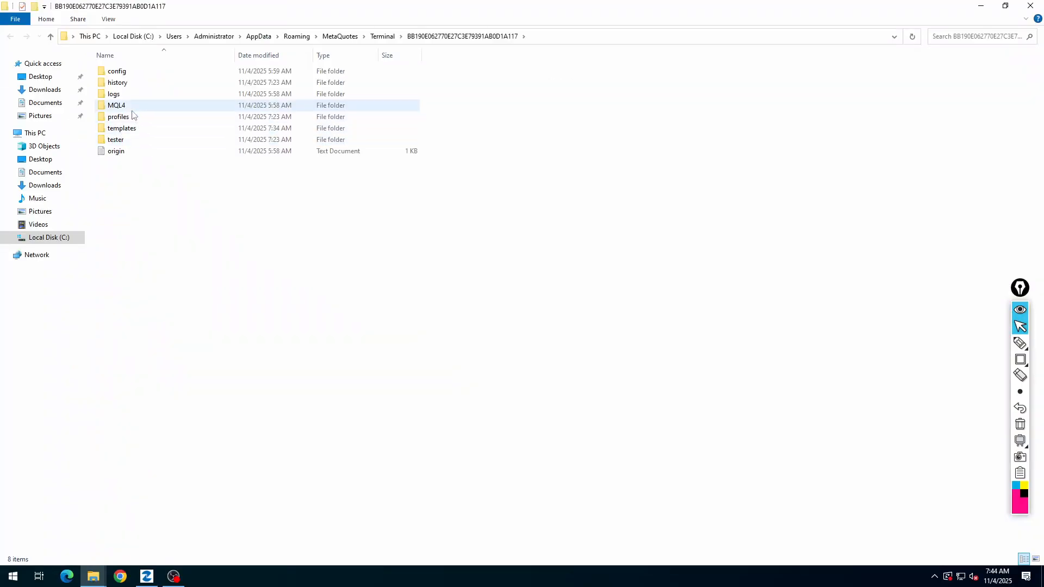
Step: Go into MQL4 > Indicators and copy the extracted SyskaPro folder there
double_click(116, 105)
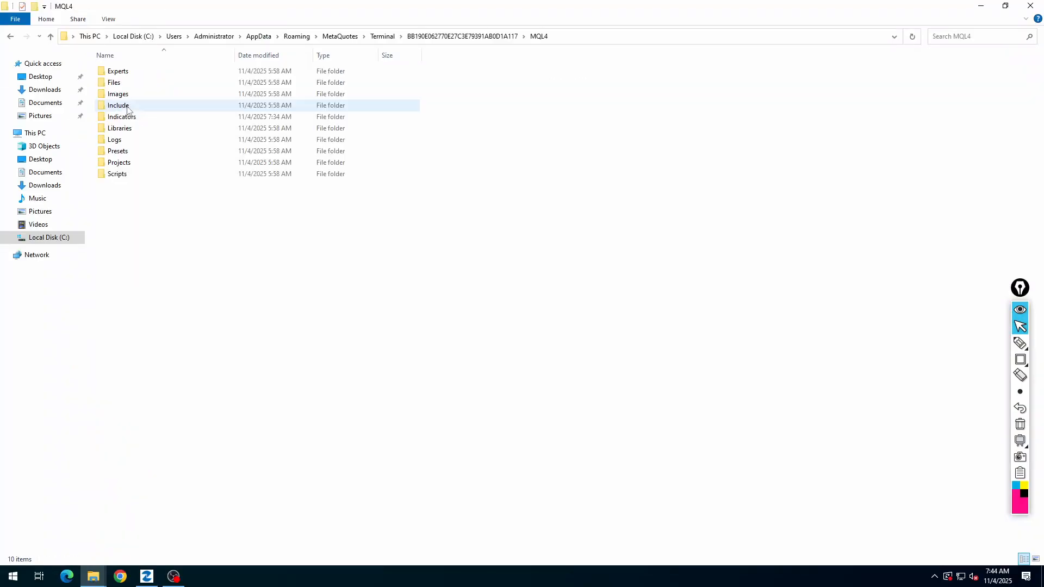
double_click(121, 116)
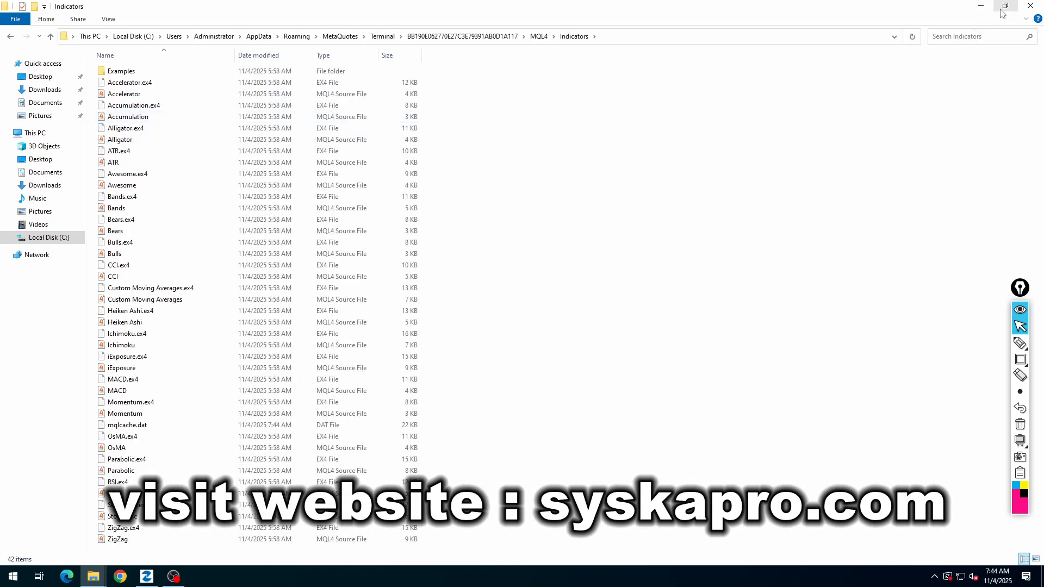
click(1005, 6)
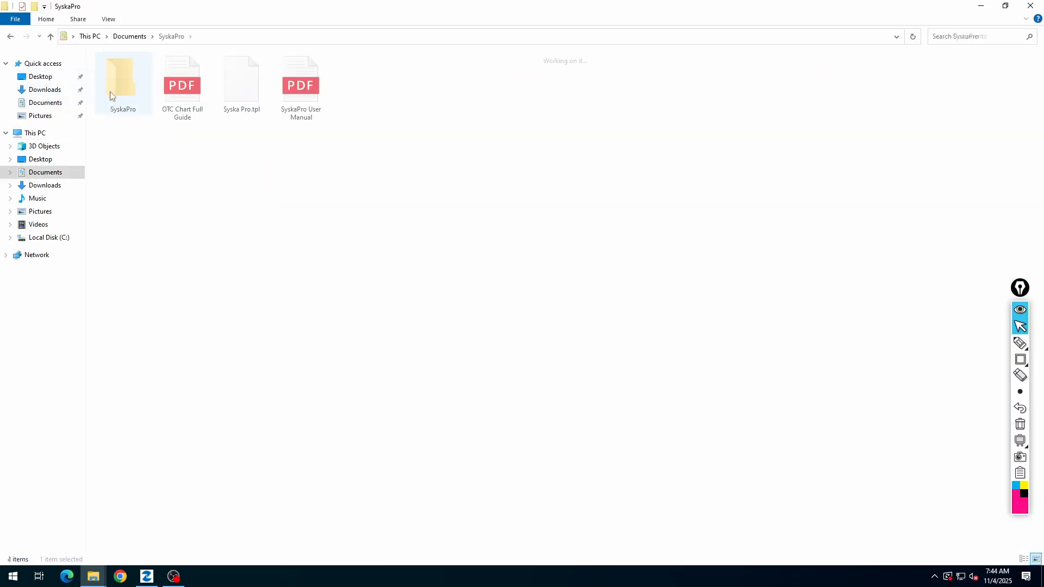
right_click(122, 77)
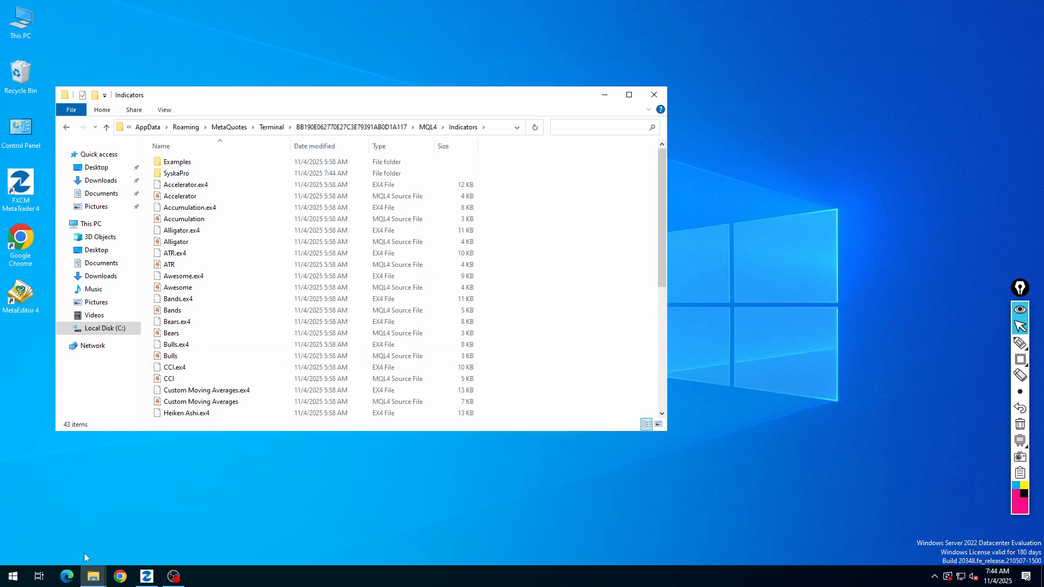
mouse_move(93, 576)
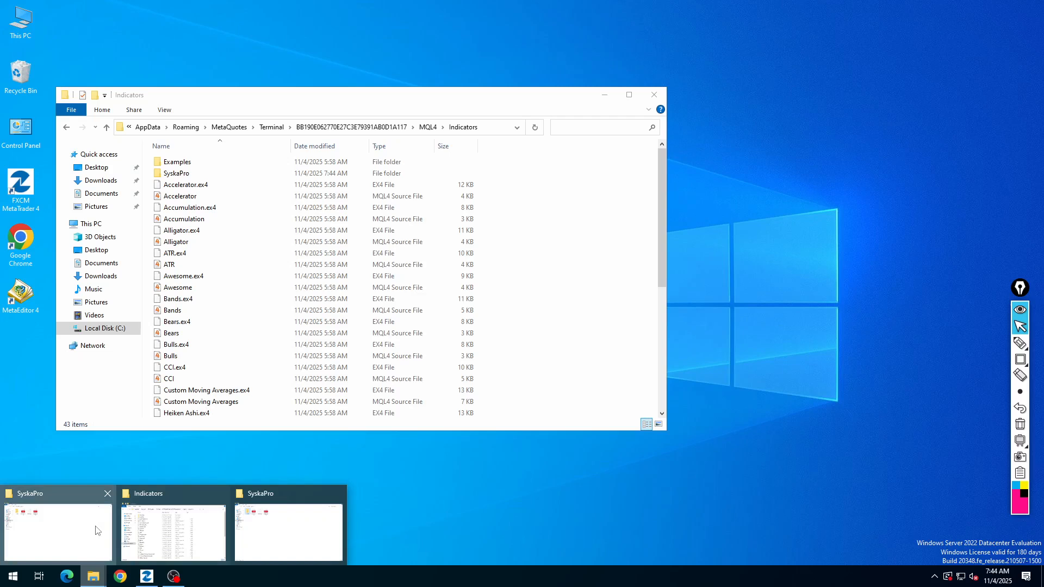
Step: Paste Syska Pro.tpl into the MT4 templates folder, then close that window
right_click(240, 74)
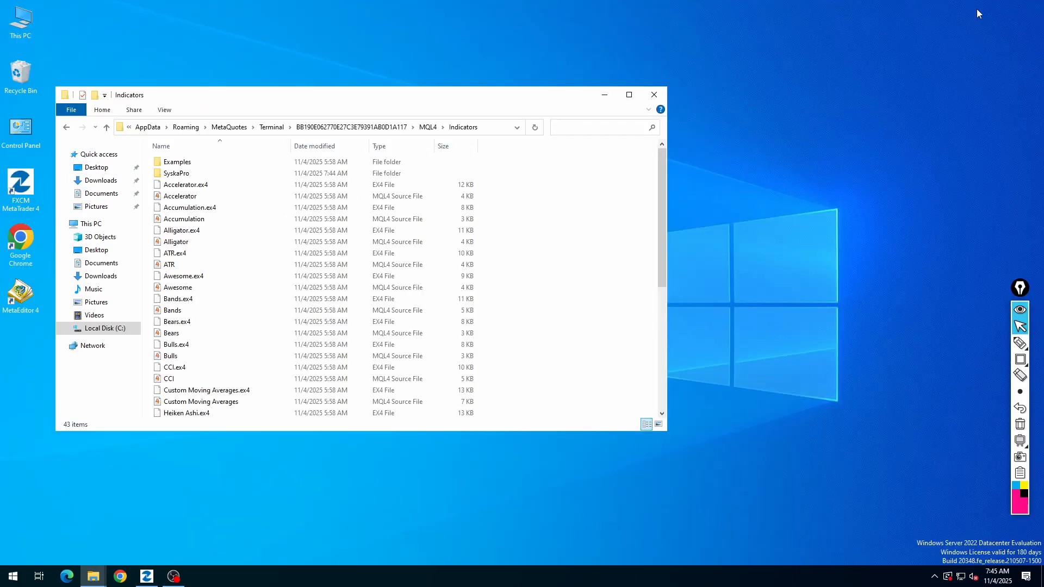
click(106, 127)
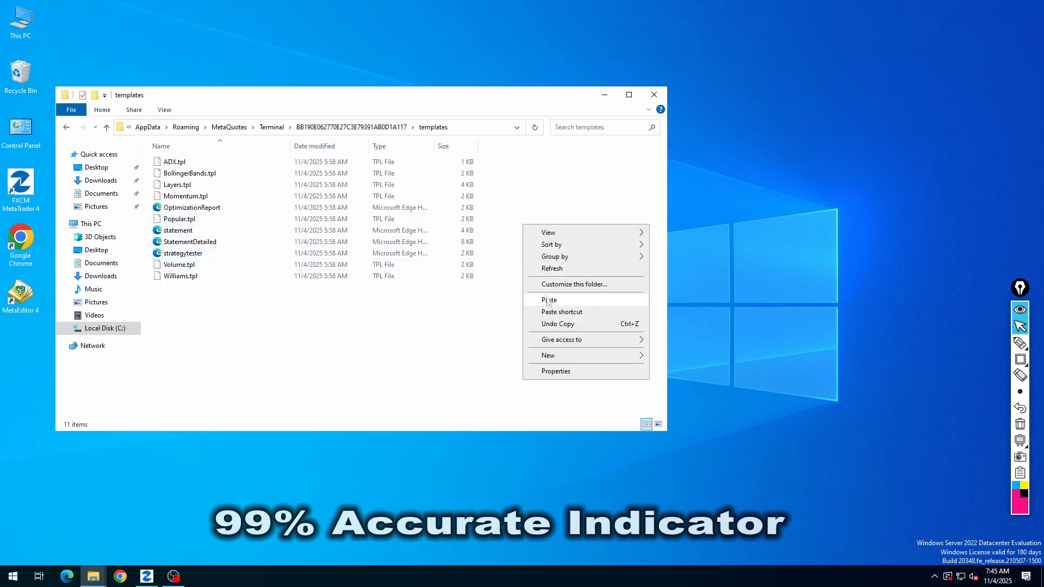
click(548, 300)
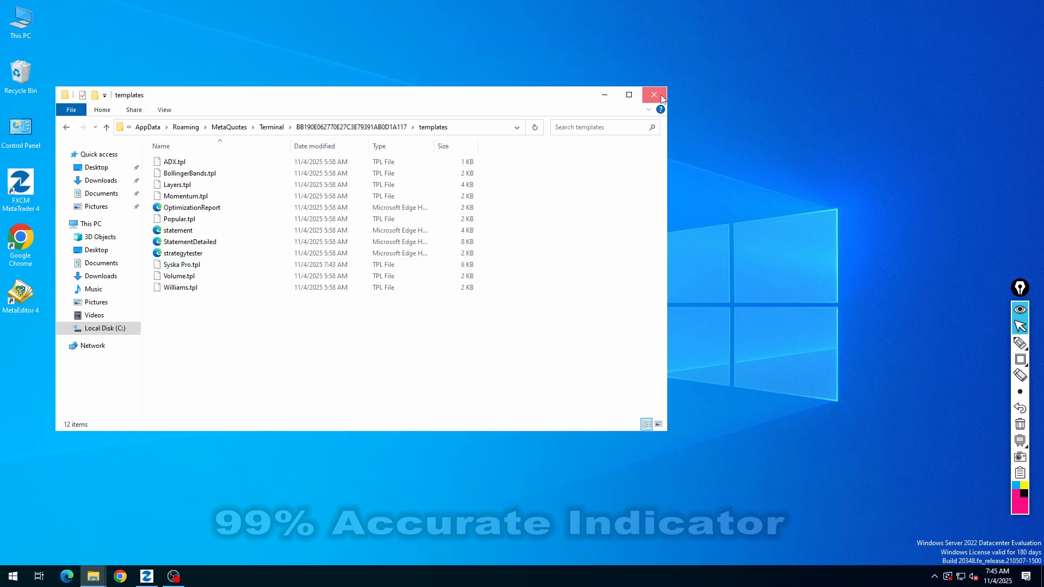
click(653, 94)
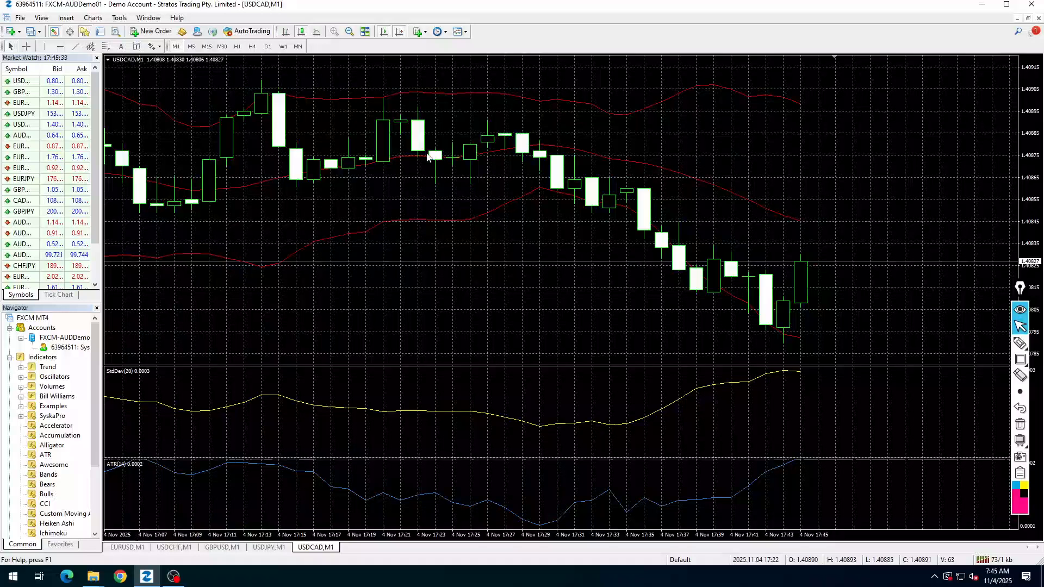
Step: Load the Syska Pro template on the USDCAD chart from its right-click Template menu
right_click(426, 158)
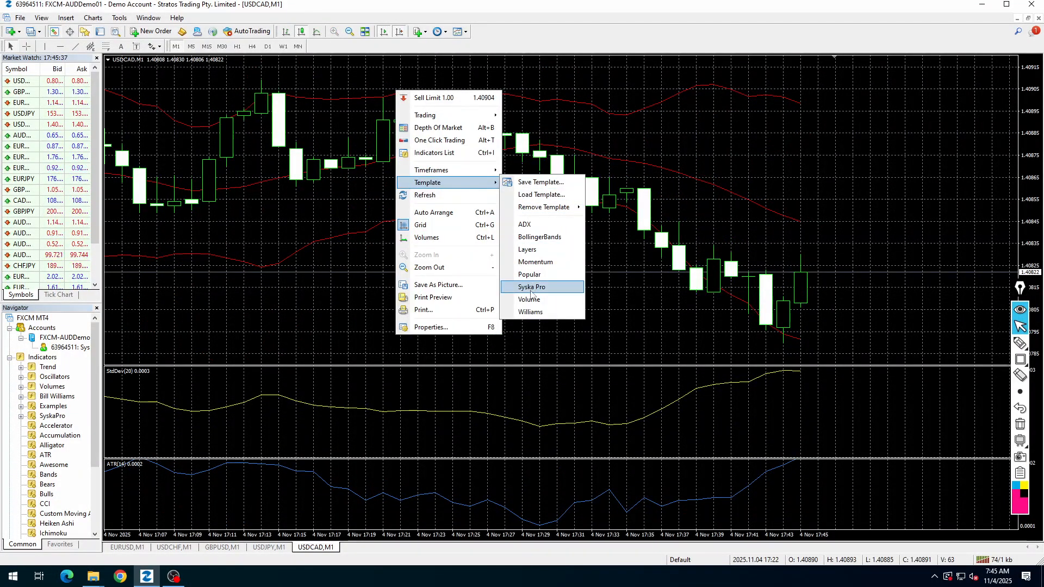
click(530, 286)
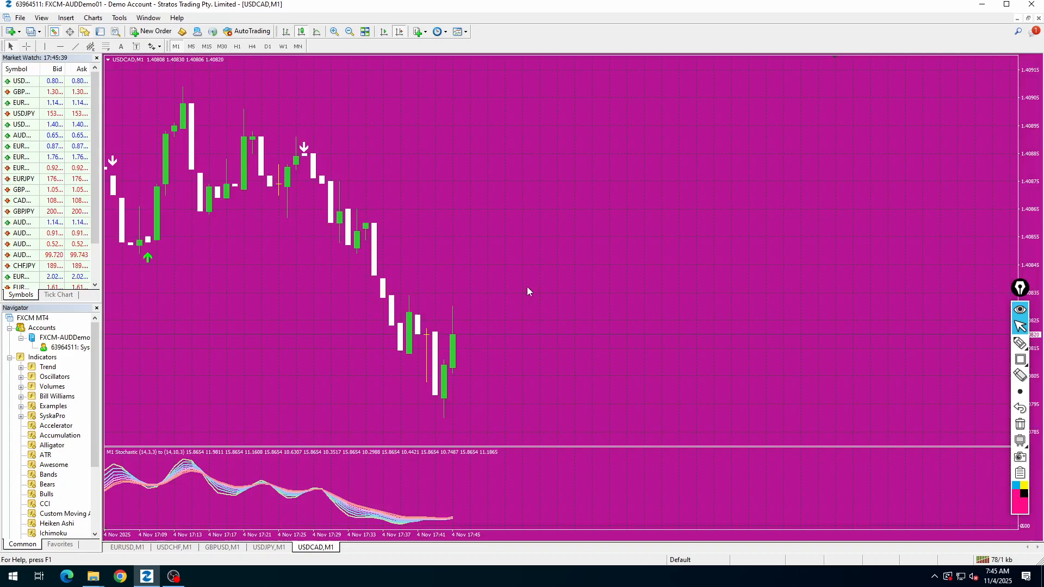